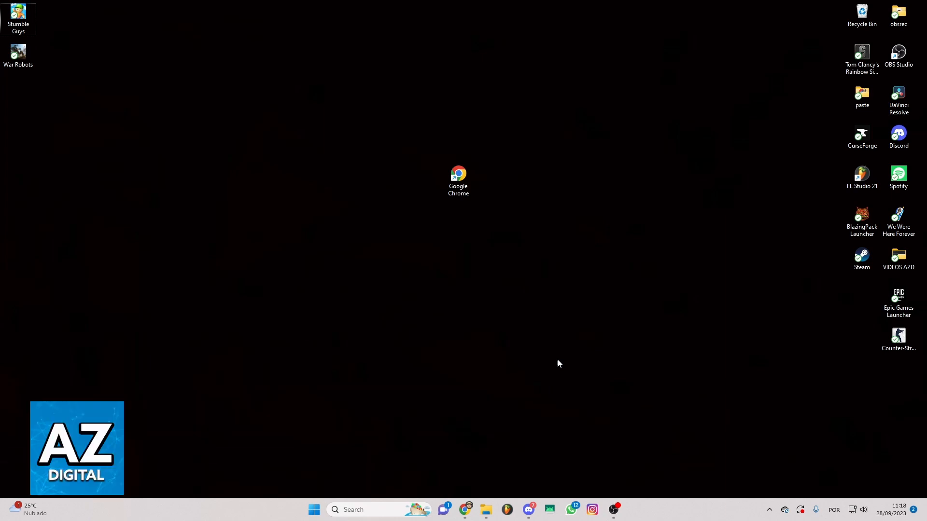
# - Launch Chrome and search Google for 'Unlink From Game Center'
pyautogui.click(458, 178)
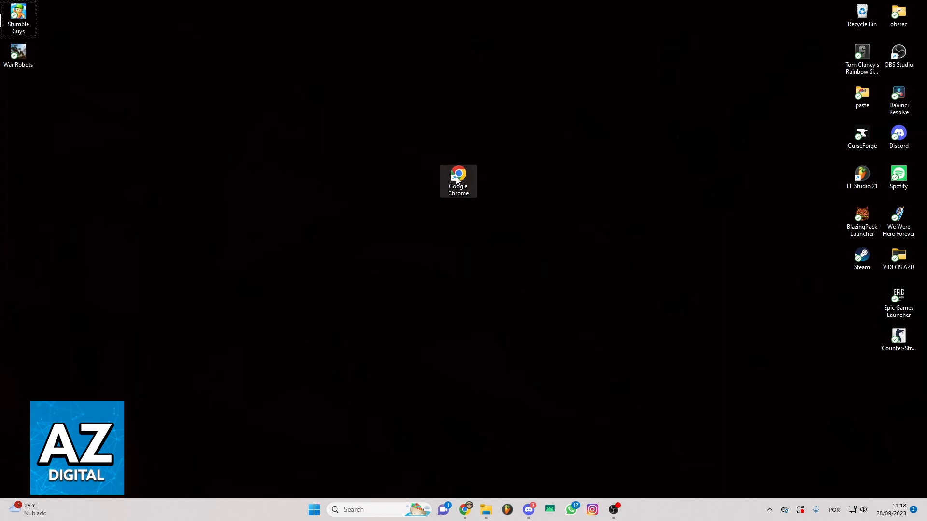
pyautogui.moveTo(458, 181)
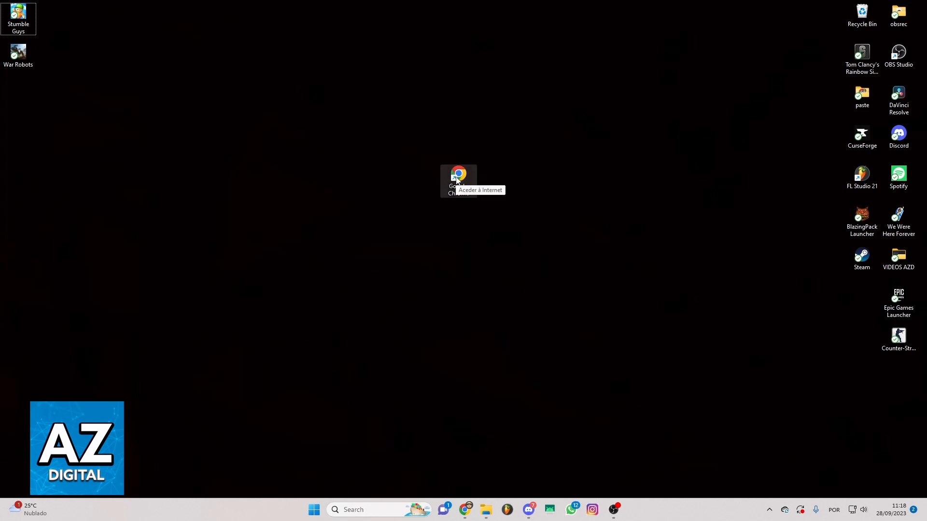
pyautogui.doubleClick(458, 176)
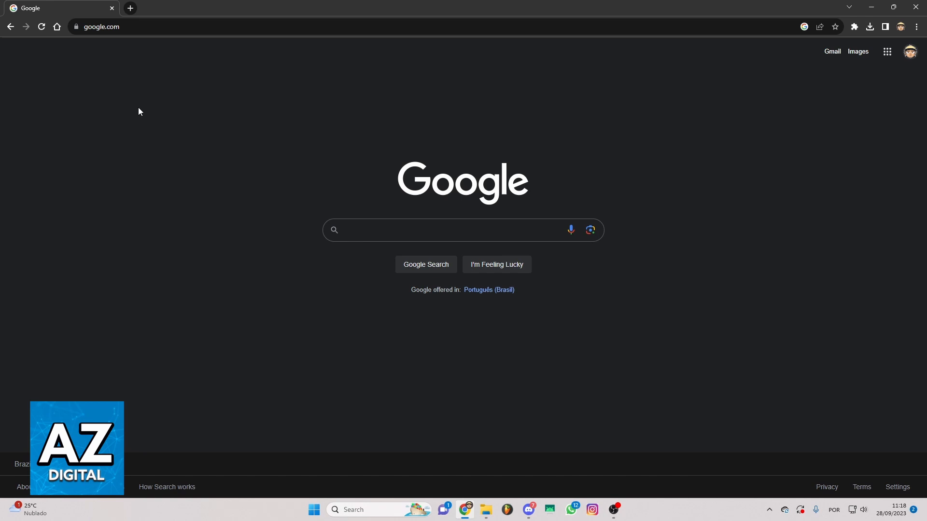
pyautogui.moveTo(267, 172)
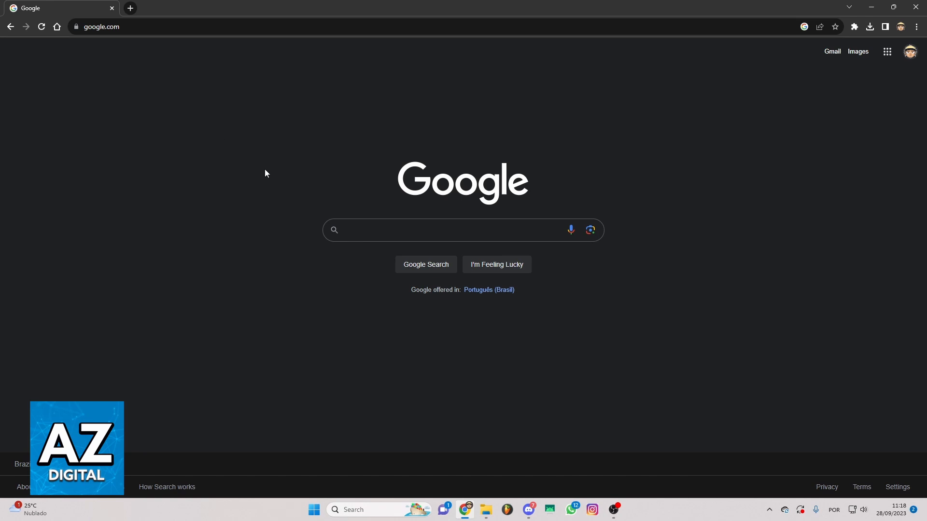
pyautogui.click(444, 229)
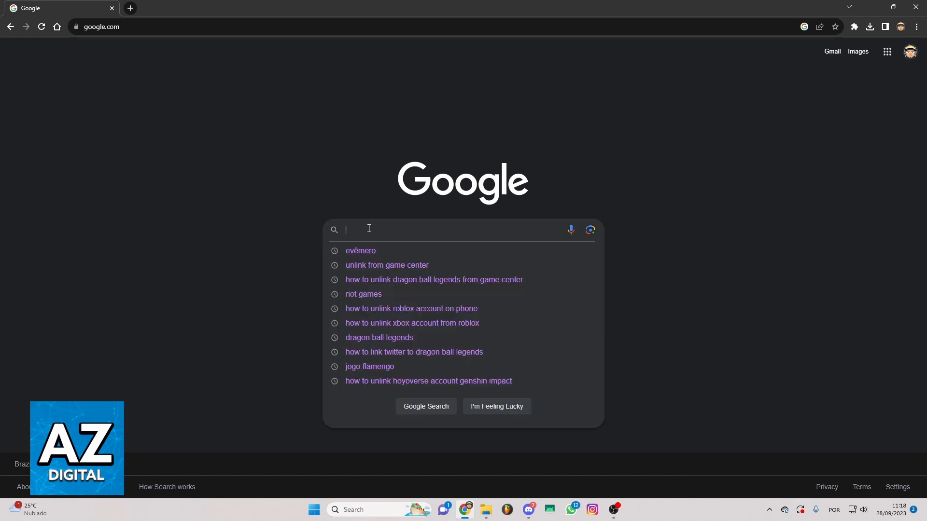
pyautogui.write('Unlink From Game Center')
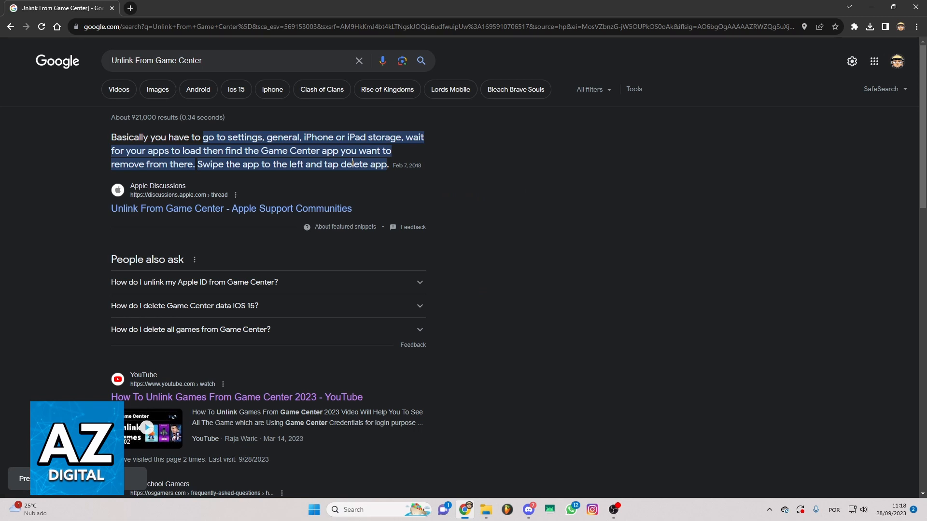
pyautogui.moveTo(95, 108)
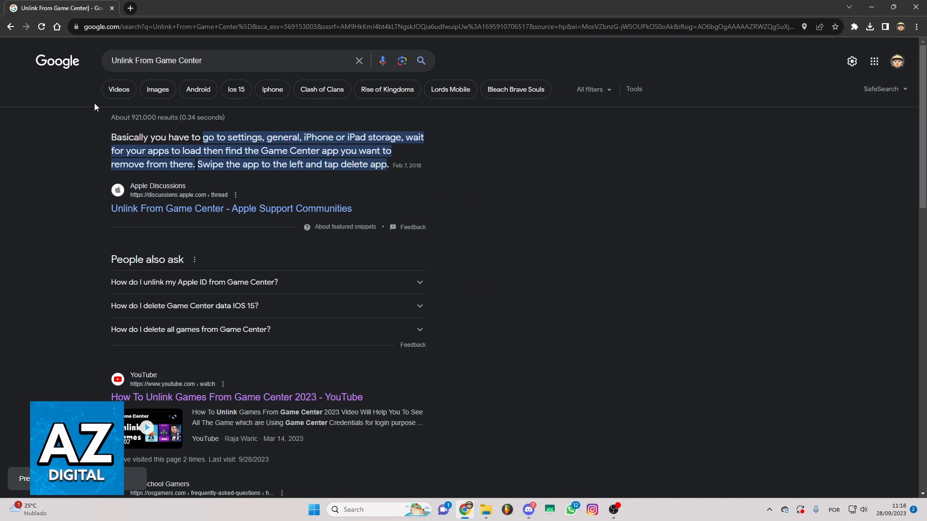
pyautogui.moveTo(221, 216)
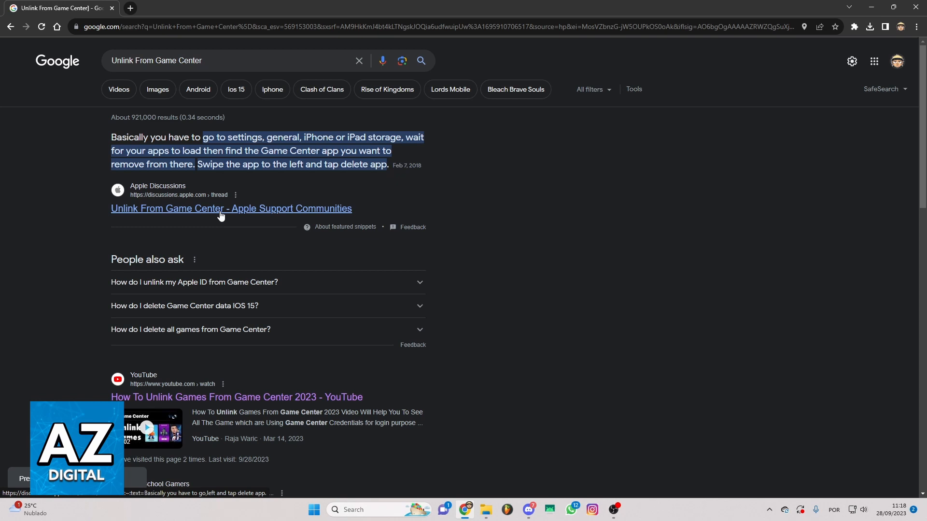
# - Follow the featured snippet to the 'Unlink From Game Center' Apple Support Communities thread
pyautogui.click(220, 208)
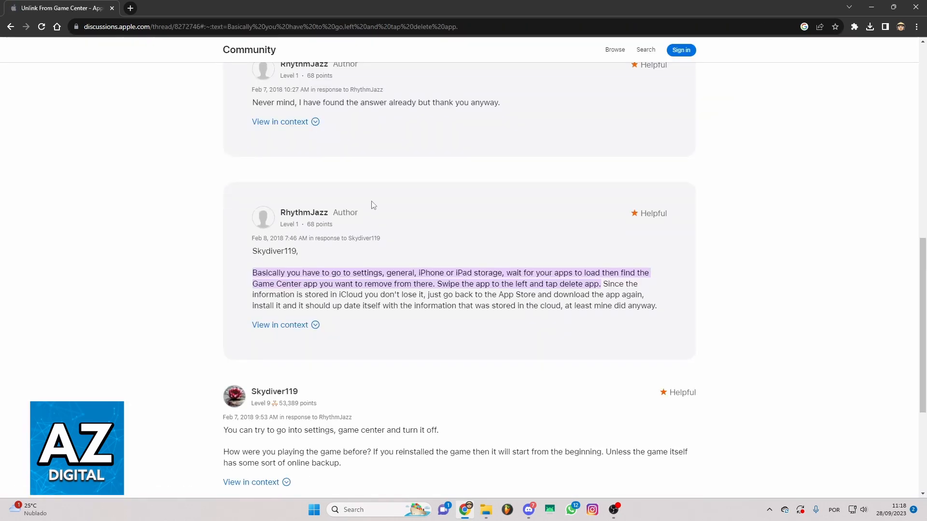
pyautogui.moveTo(389, 121)
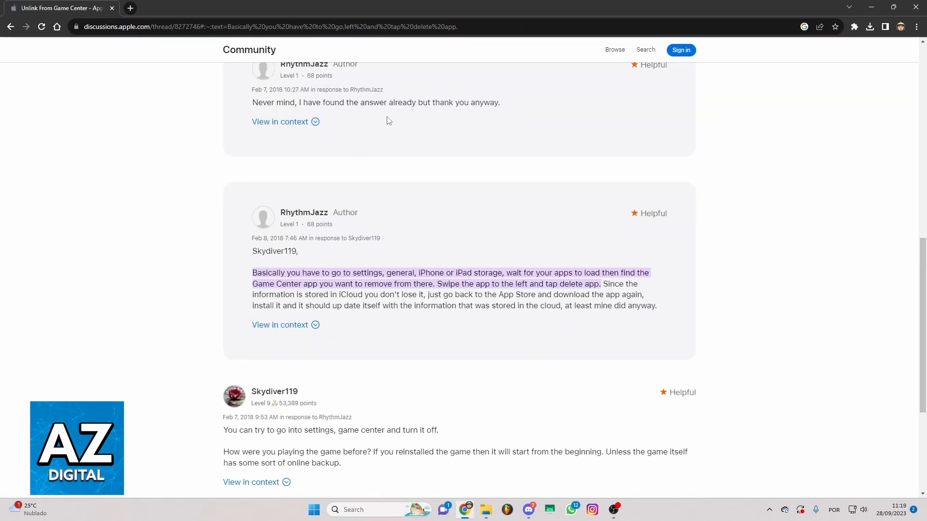
pyautogui.moveTo(426, 95)
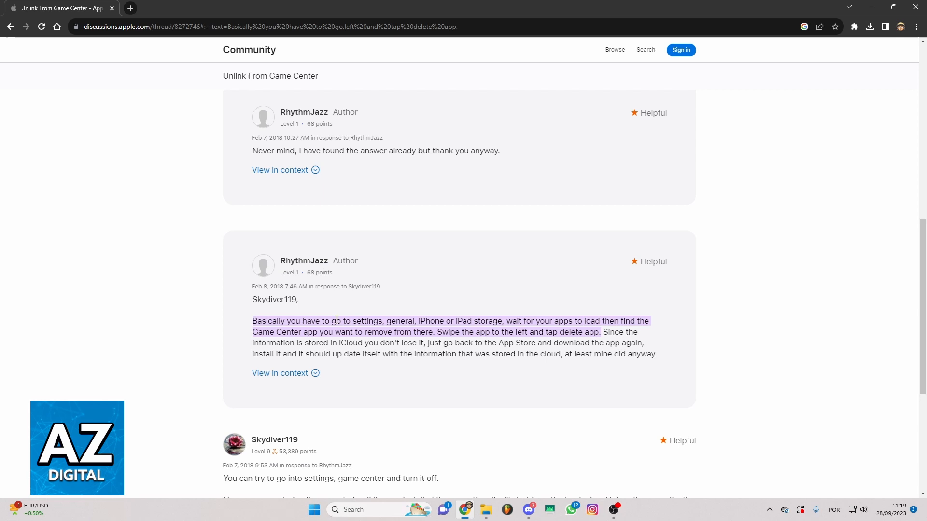
pyautogui.doubleClick(363, 321)
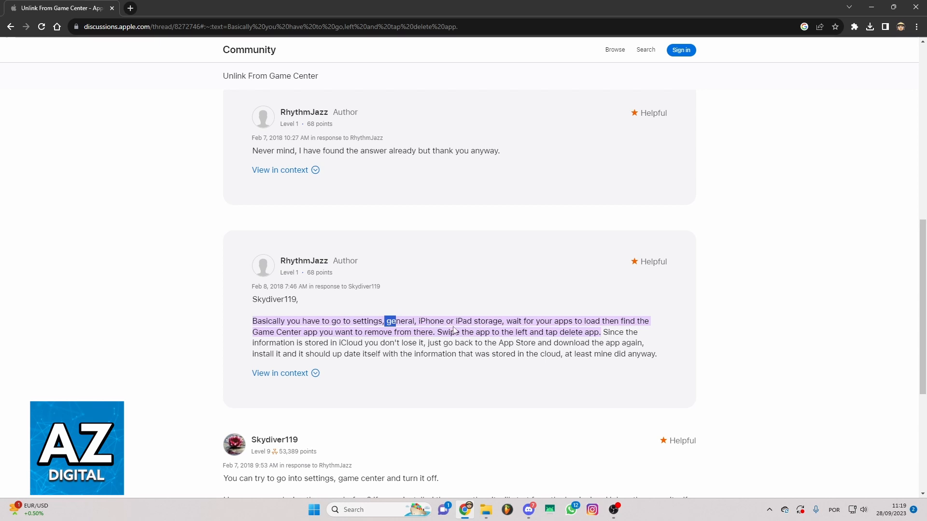
pyautogui.moveTo(400, 307)
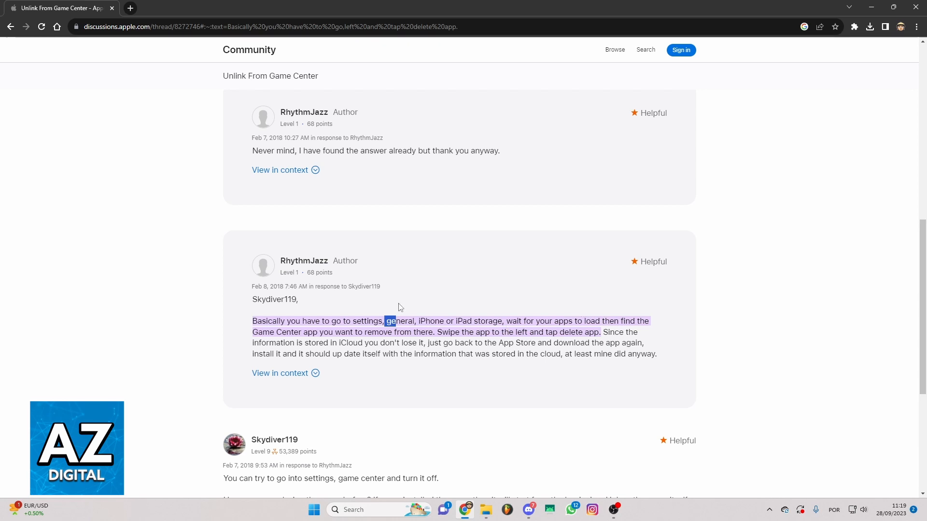
pyautogui.moveTo(419, 340)
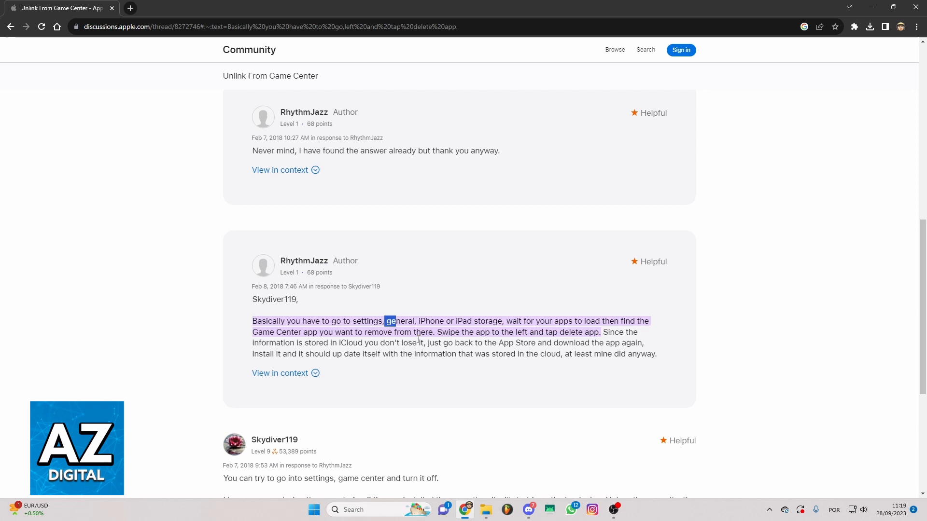
pyautogui.moveTo(608, 334)
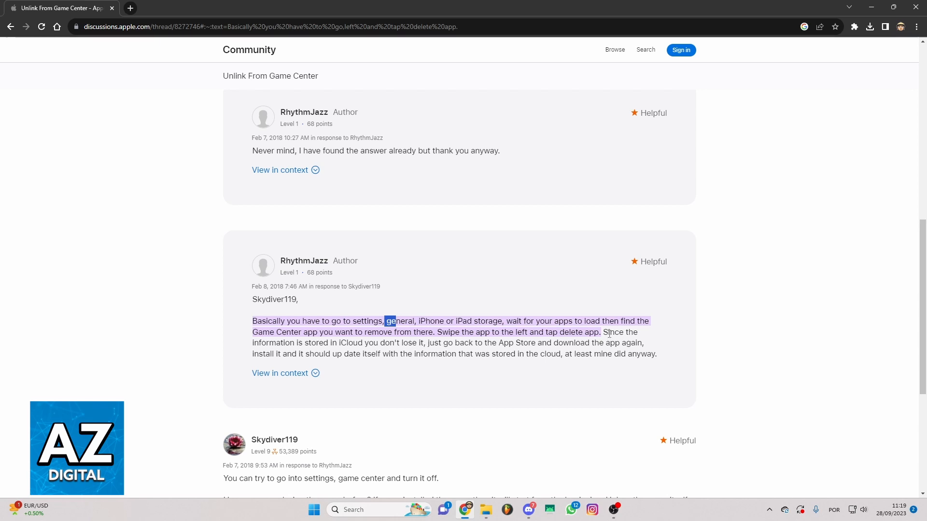
pyautogui.doubleClick(434, 343)
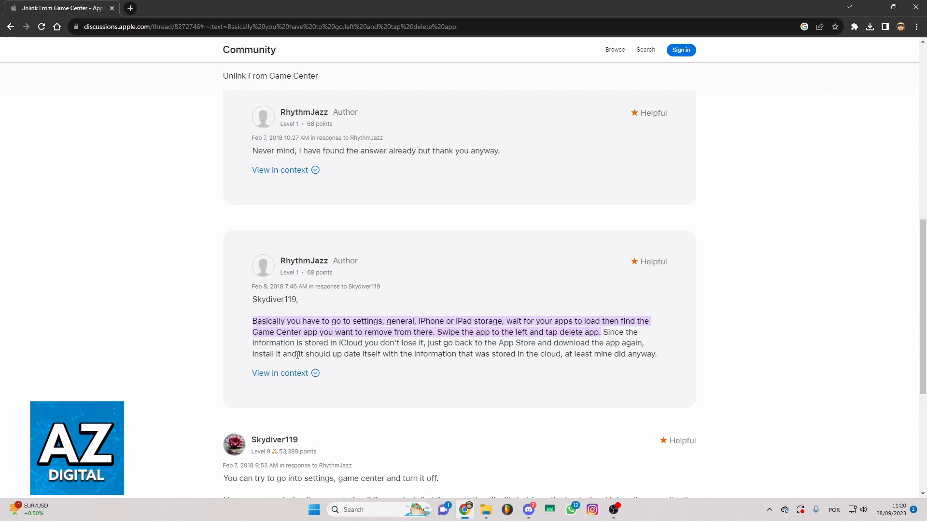
pyautogui.moveTo(369, 365)
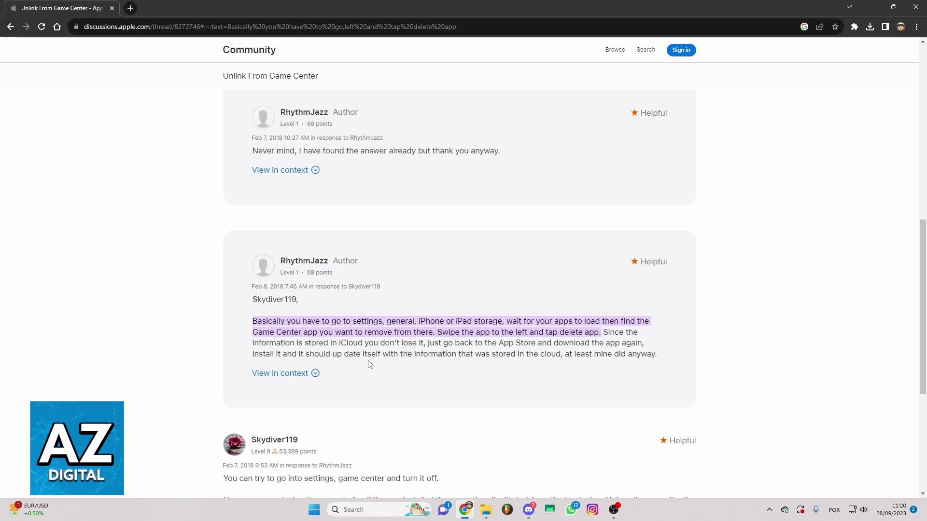
pyautogui.moveTo(390, 357)
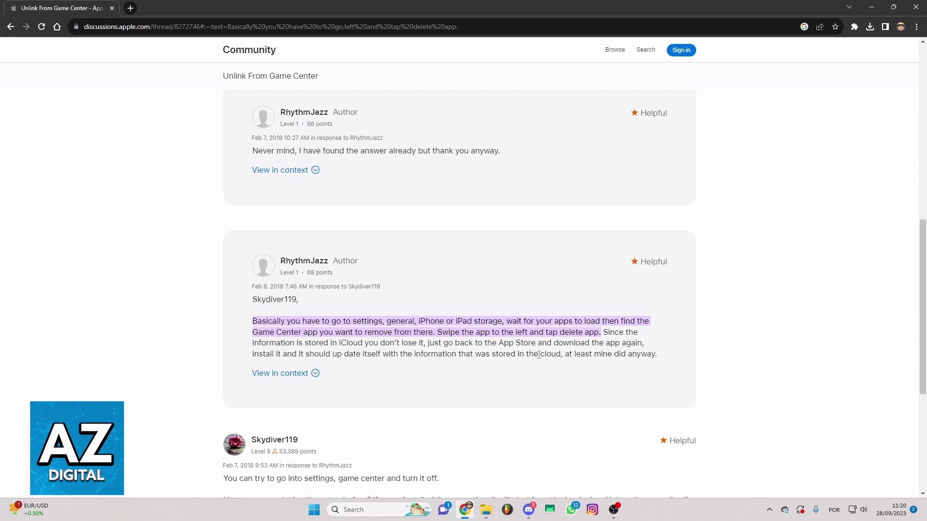
pyautogui.moveTo(572, 366)
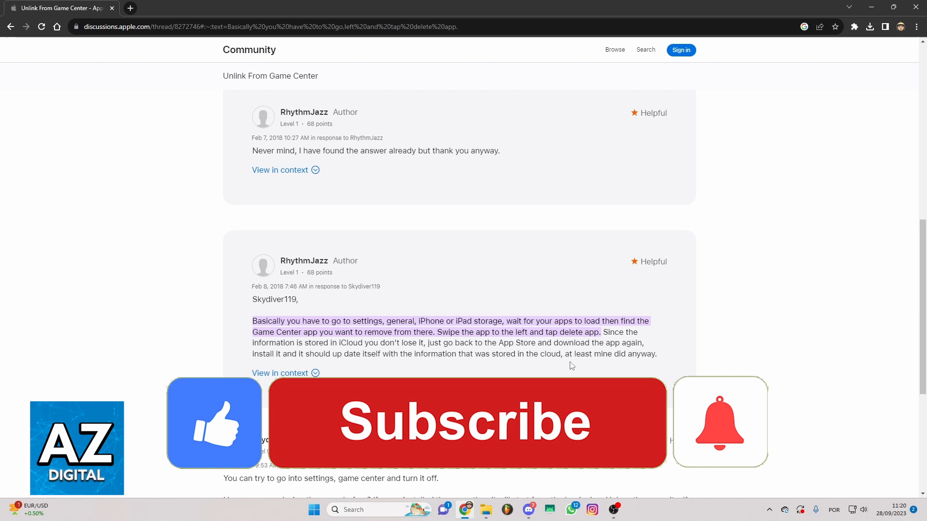
pyautogui.click(475, 427)
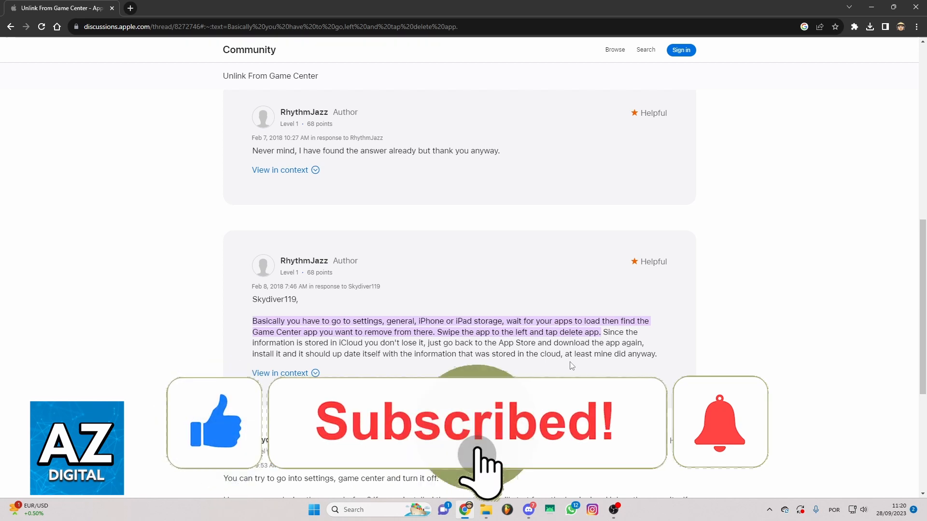